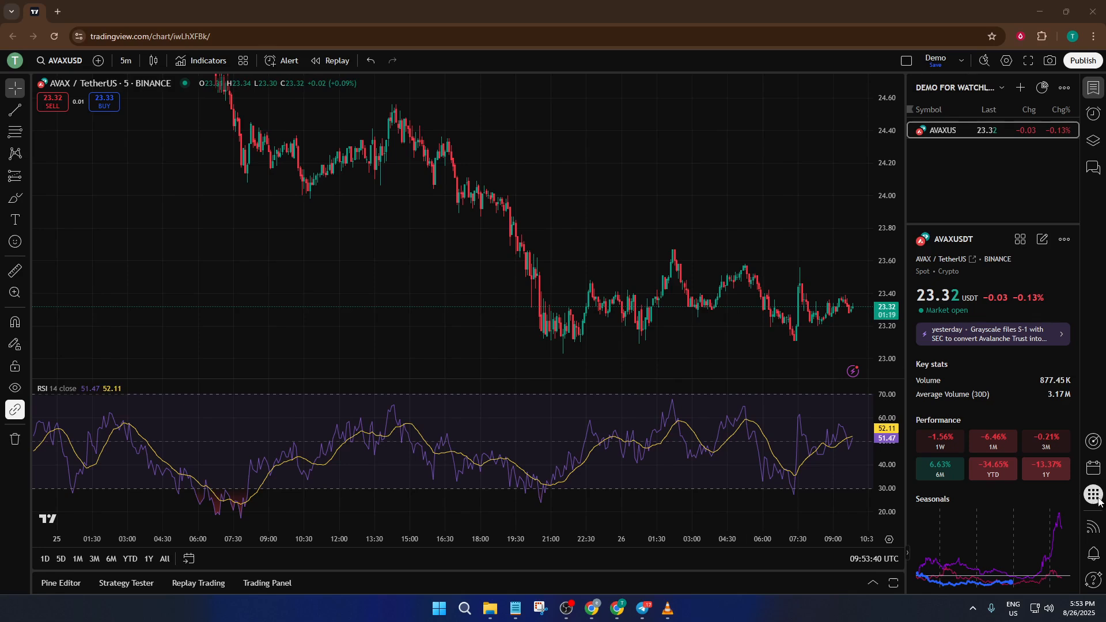
mouse_move(1092, 495)
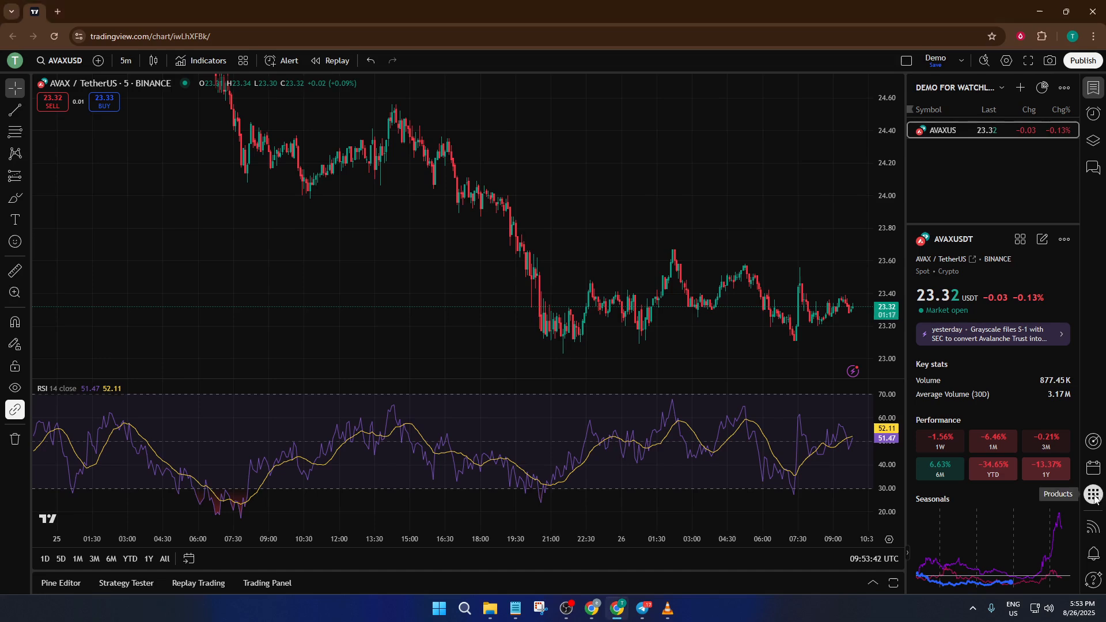
- Bring up the TradingView Products list from the right sidebar over the AVAXUSD chart
left_click(1092, 494)
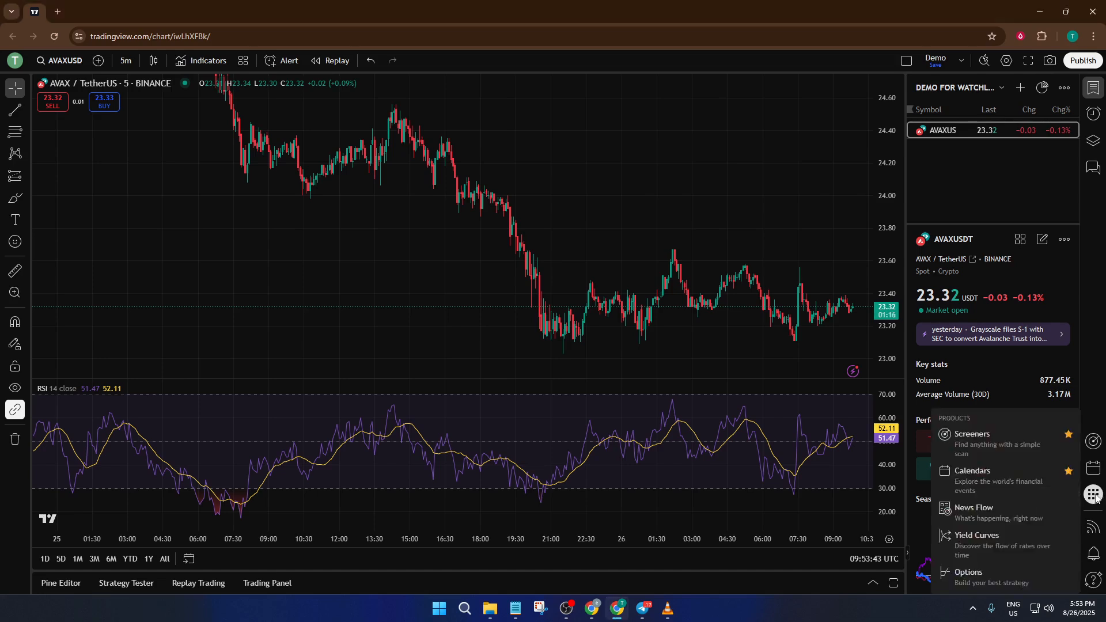
mouse_move(1099, 495)
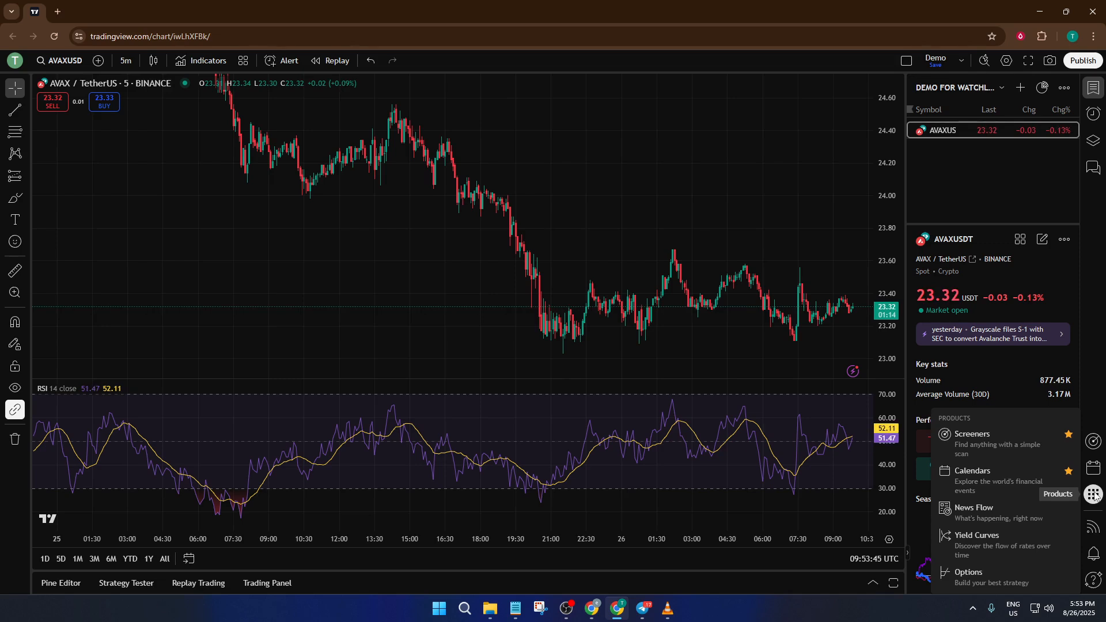
mouse_move(1011, 445)
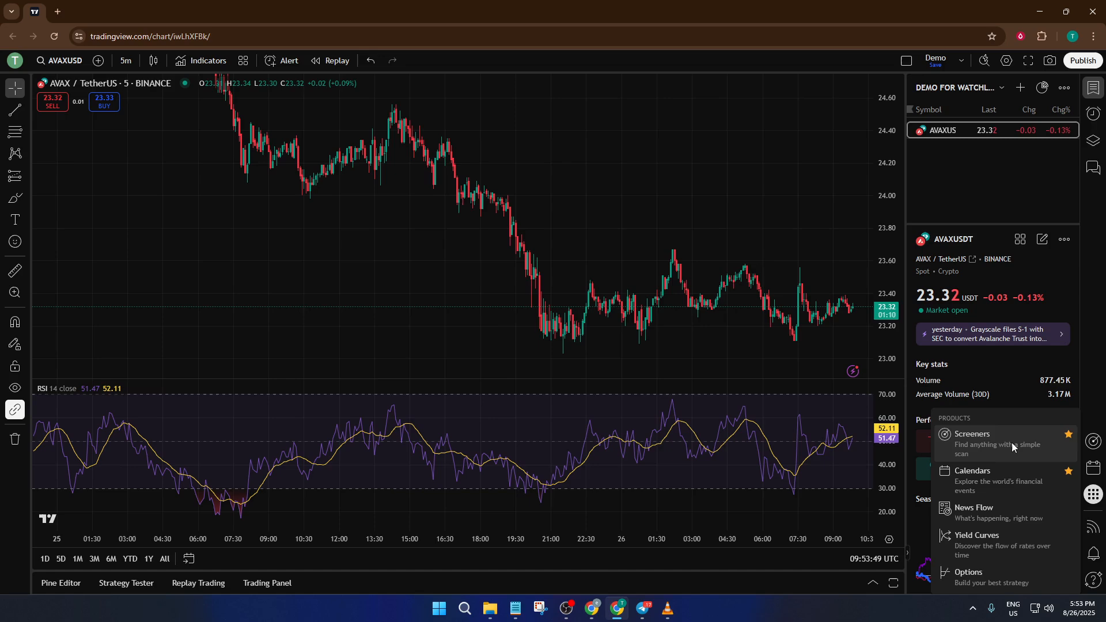
- Open the Crypto Coins Screener, browse its rows, and load ETH onto the chart
left_click(972, 434)
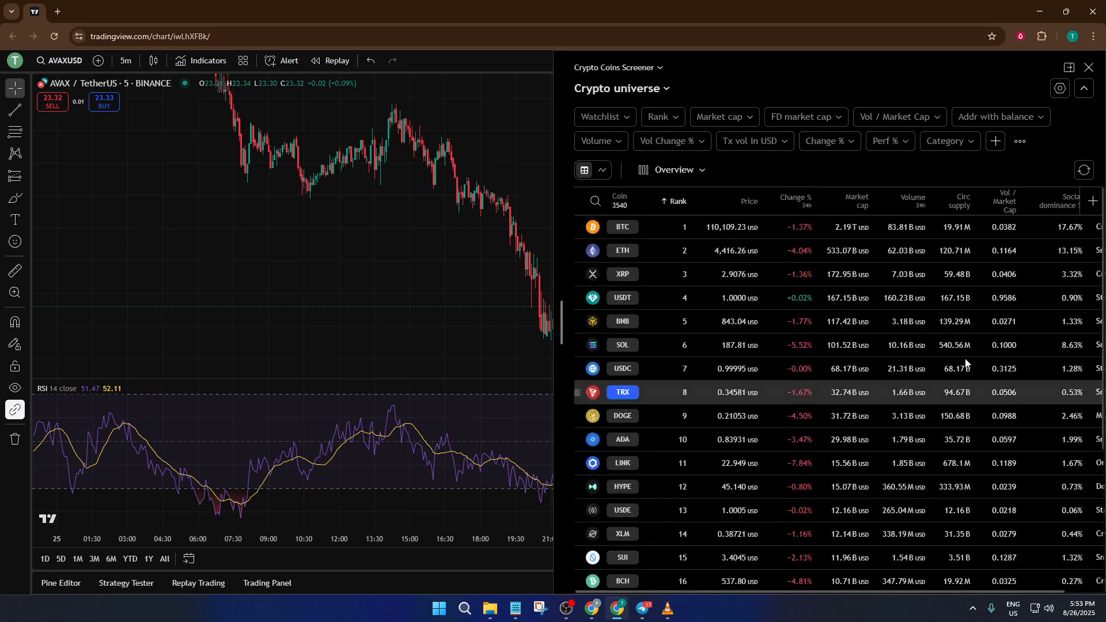
scroll("down", 3)
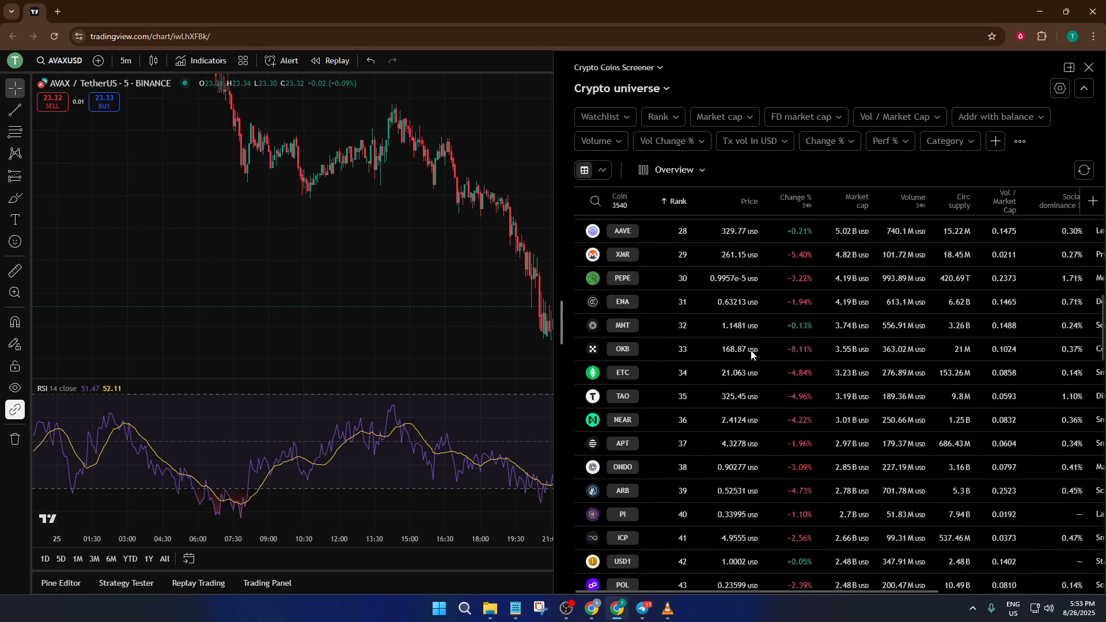
scroll("down", 3)
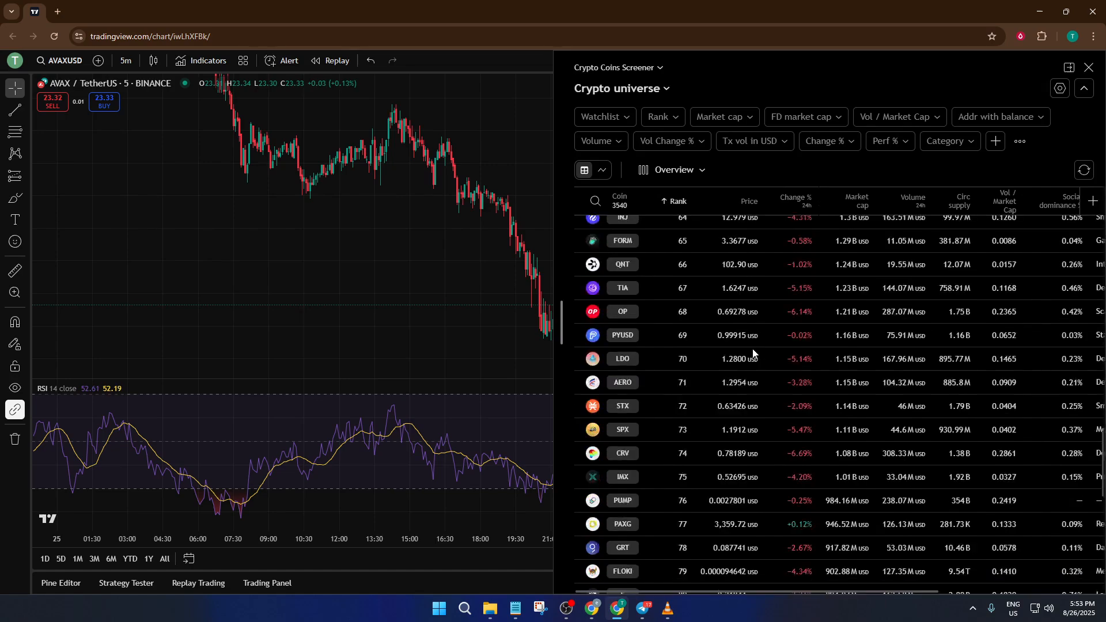
scroll("up", 3)
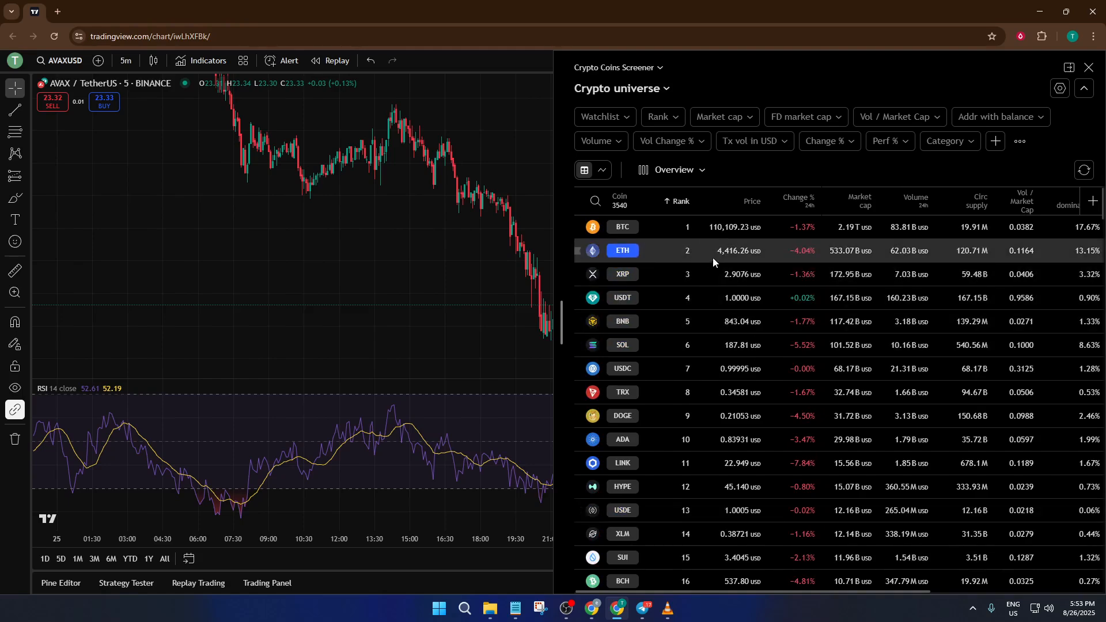
scroll("down", 3)
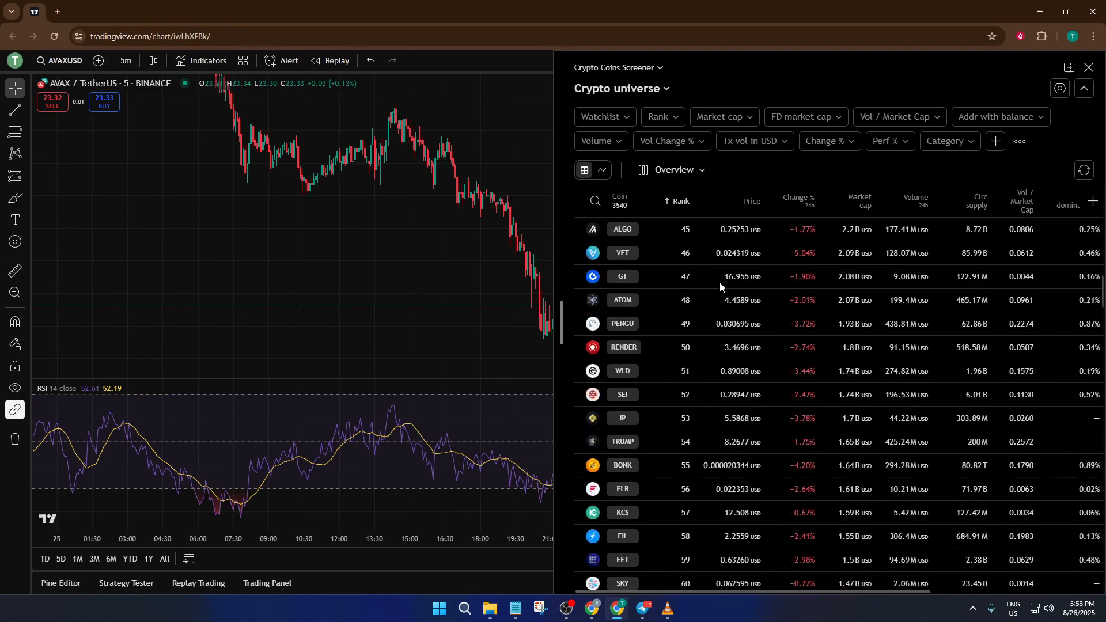
scroll("up", 3)
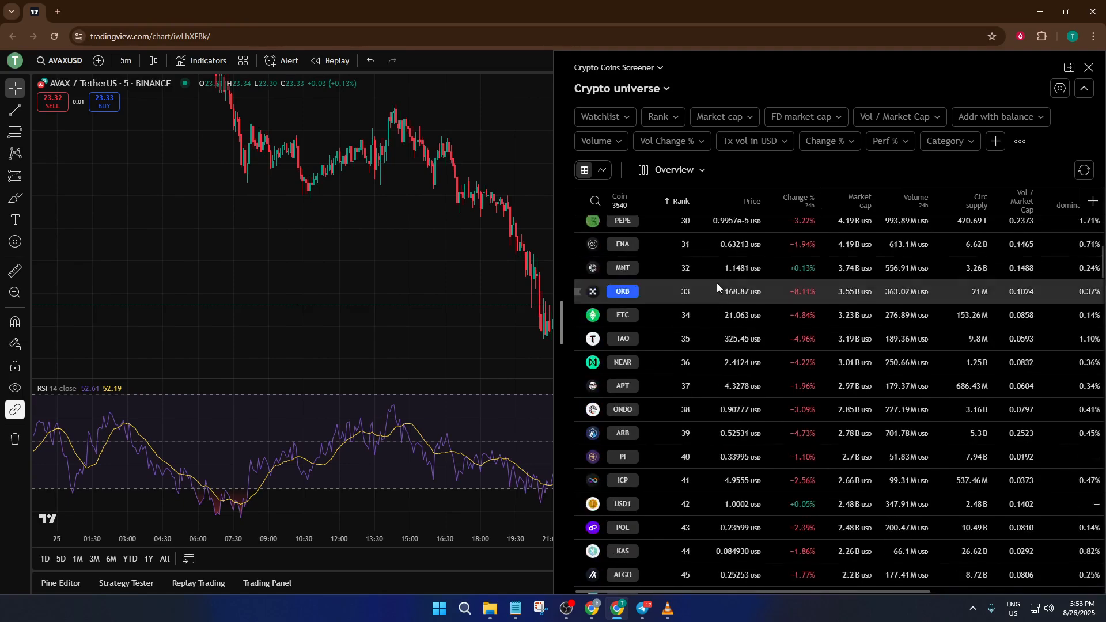
scroll("up", 3)
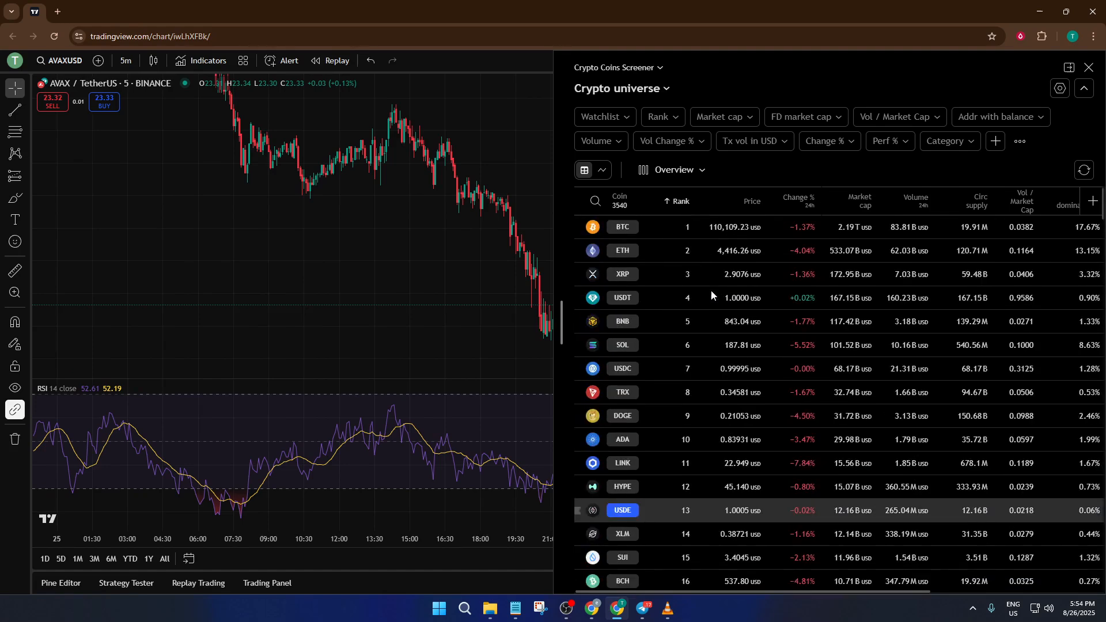
left_click(623, 250)
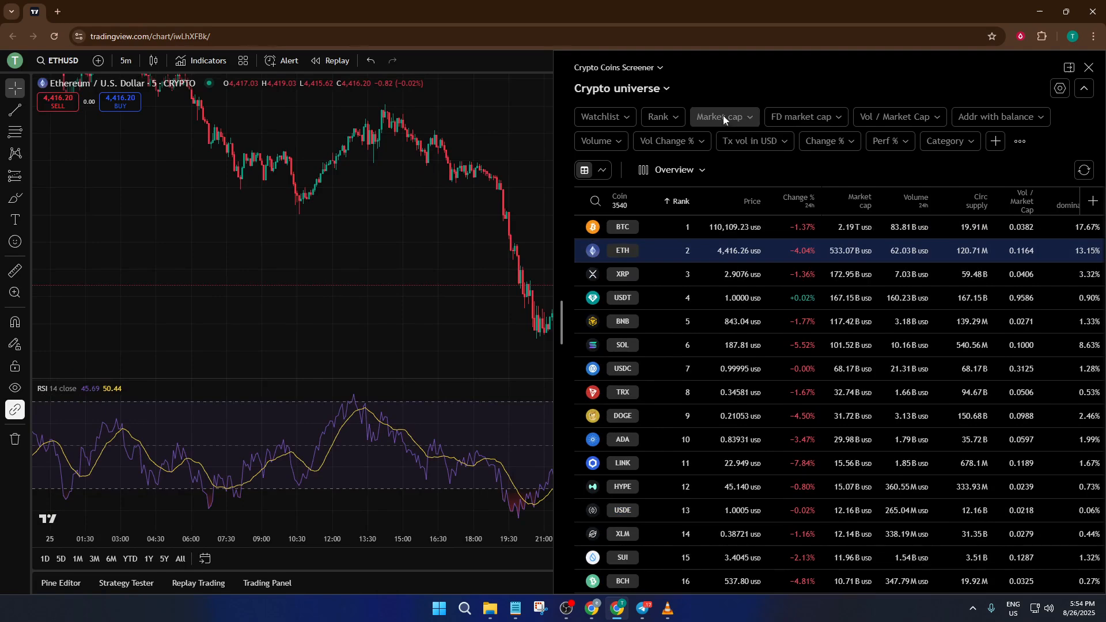
- Filter the screener to market cap above 10B USD and 24h volume above 1B USD
left_click(718, 117)
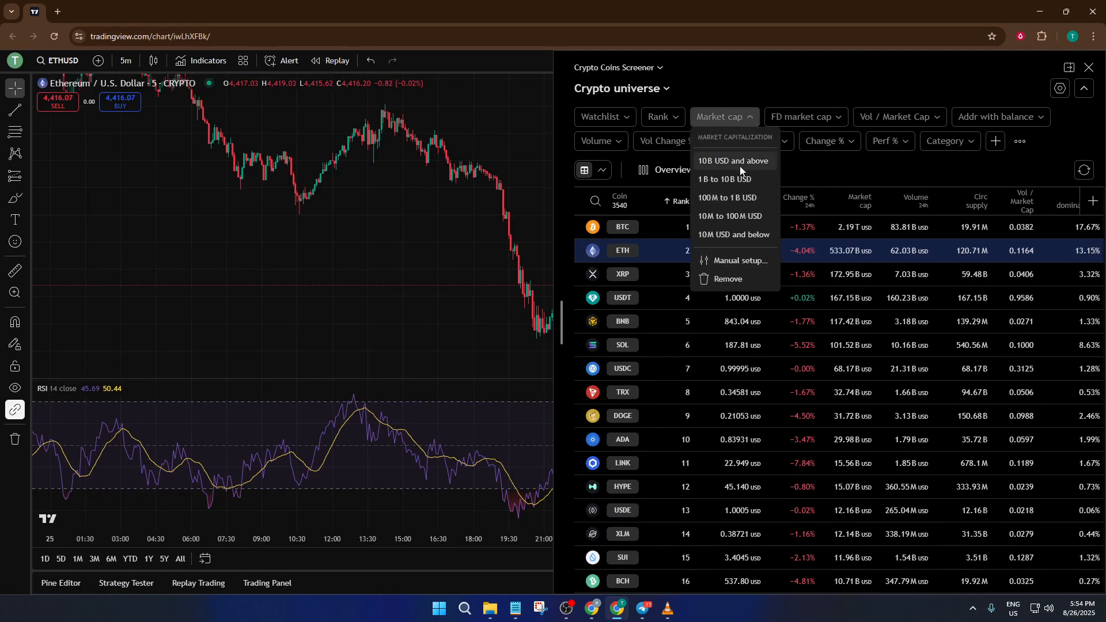
left_click(733, 160)
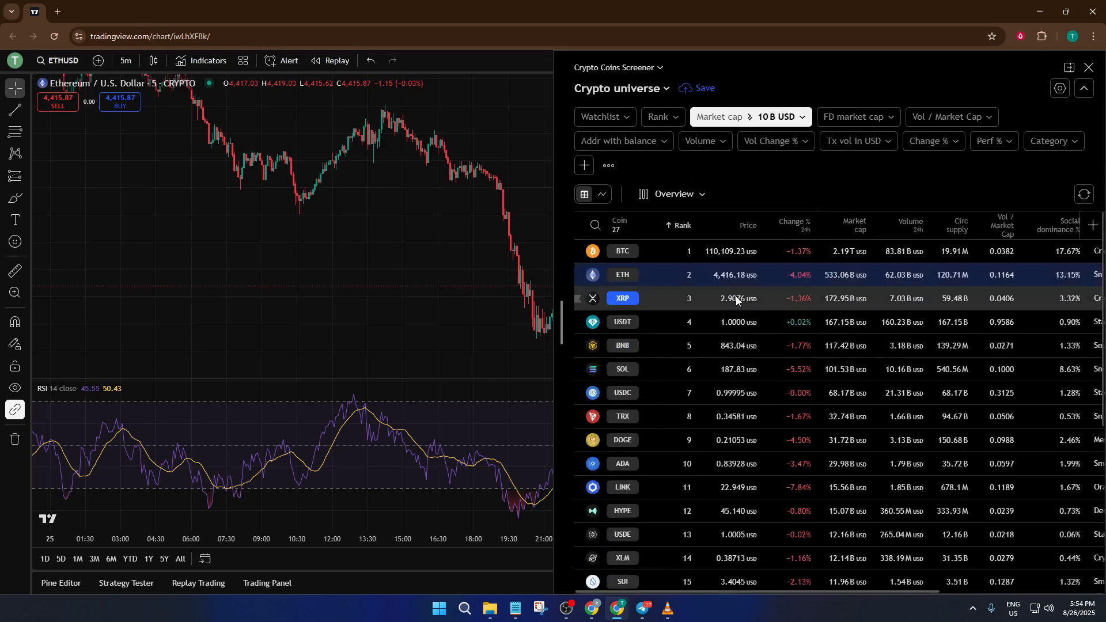
left_click(702, 140)
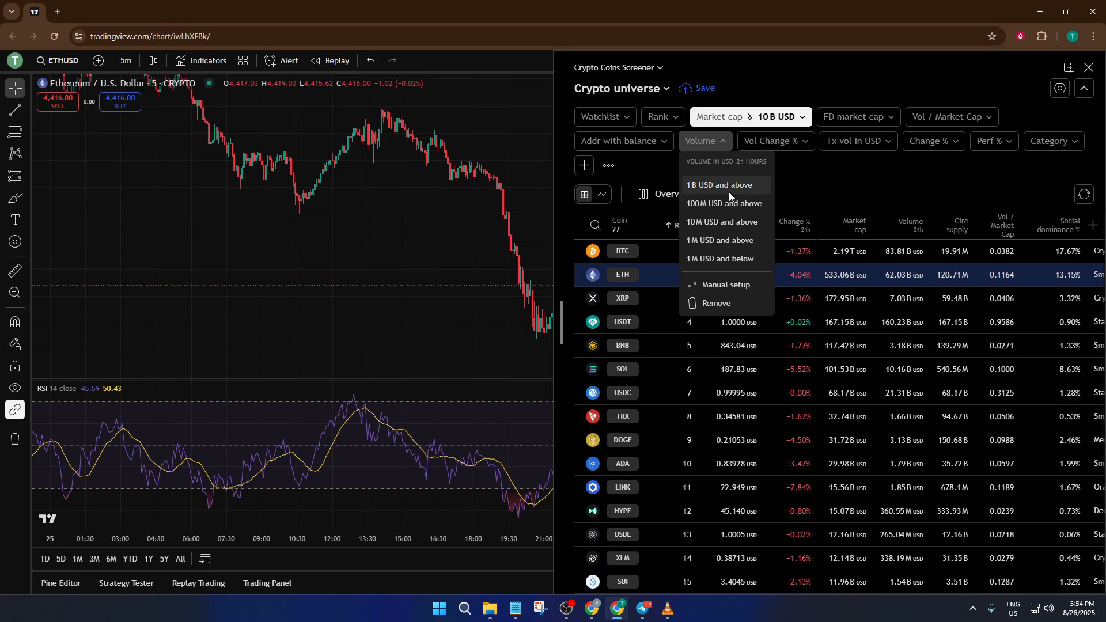
left_click(718, 184)
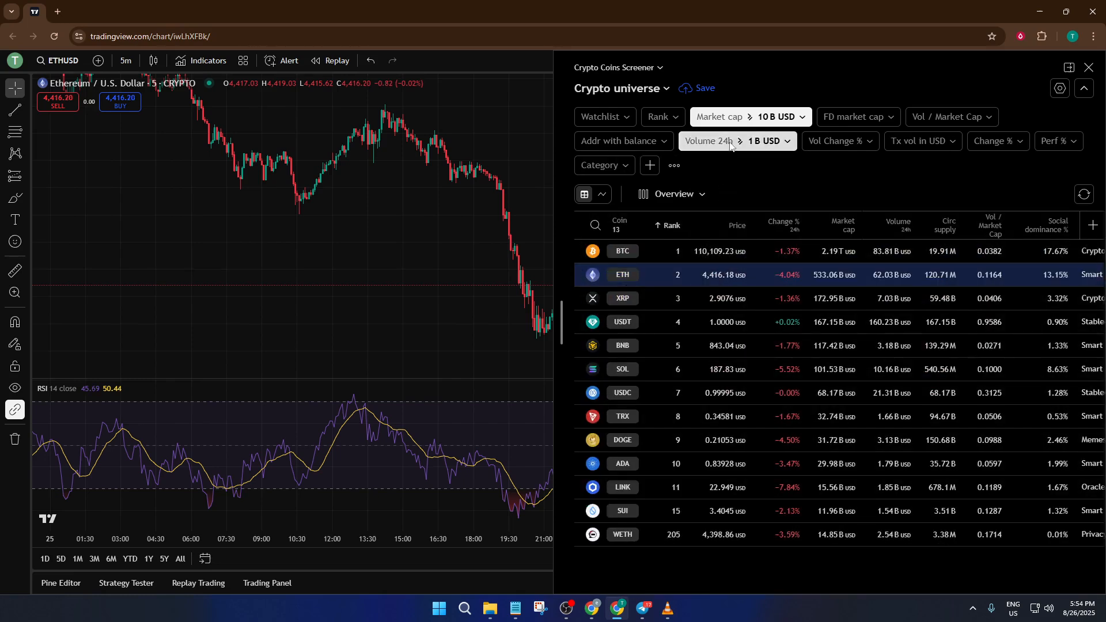
- Loosen the 24h volume filter to 10M USD, then reset it so all 27 coins remain
left_click(734, 140)
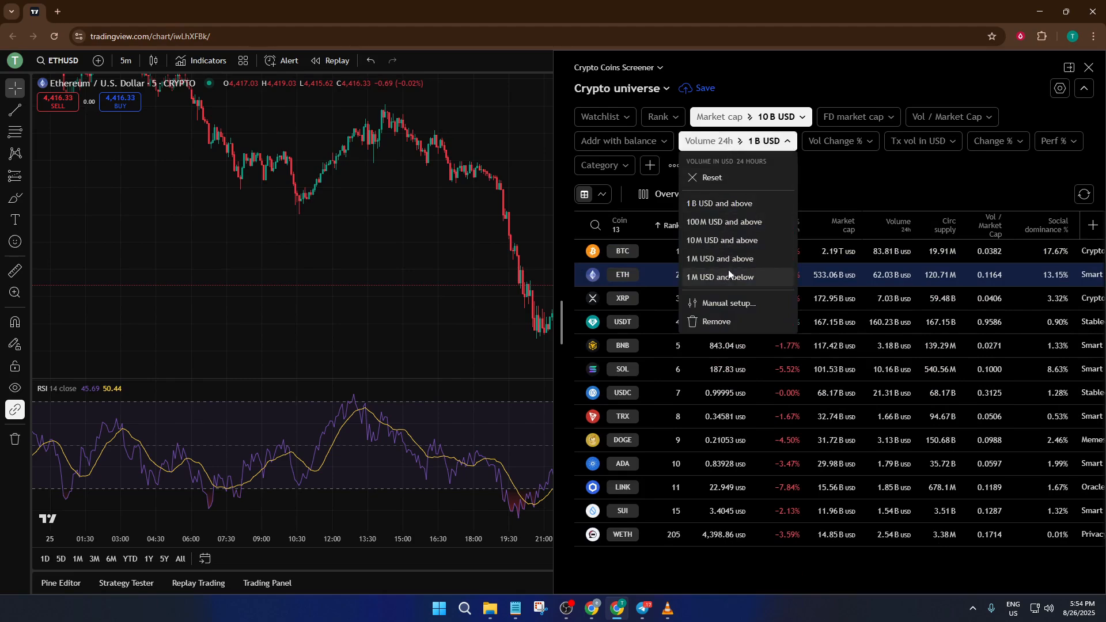
left_click(721, 239)
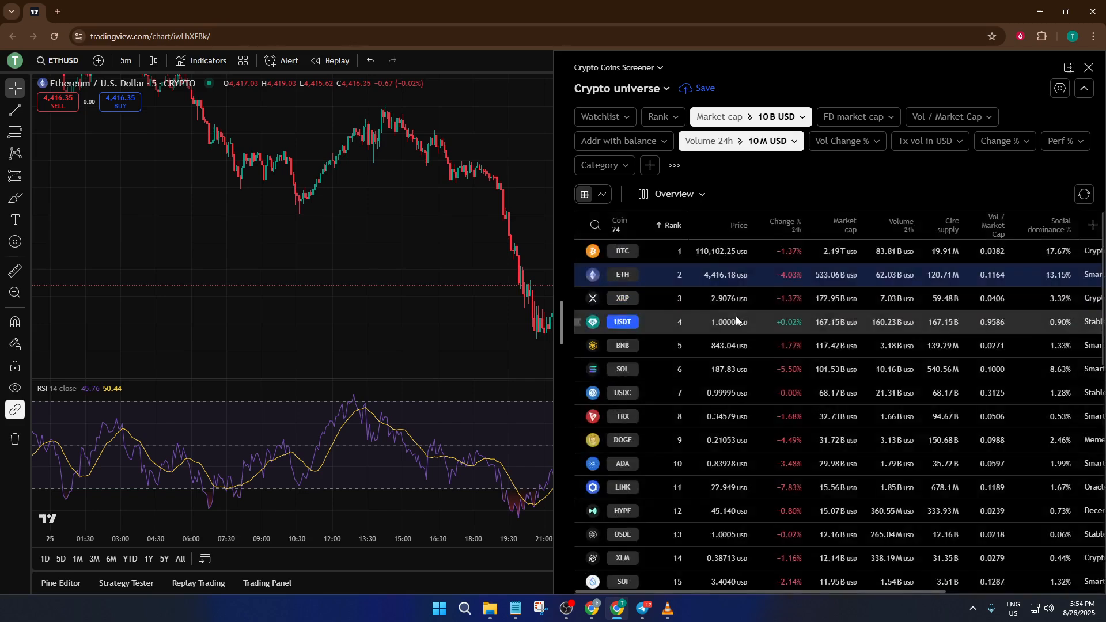
scroll("down", 3)
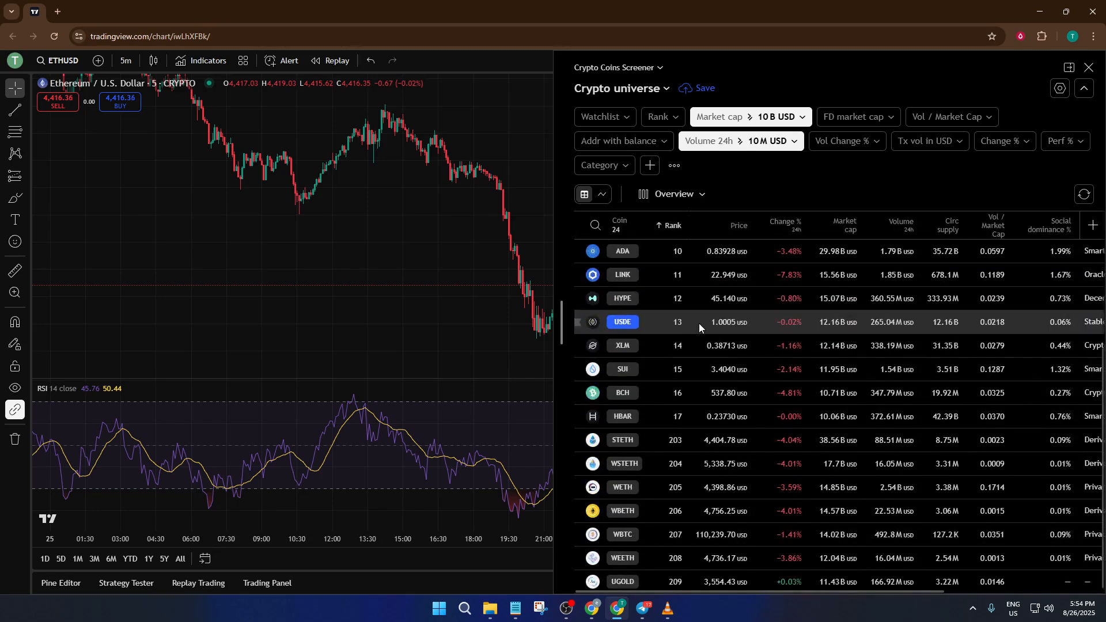
scroll("up", 3)
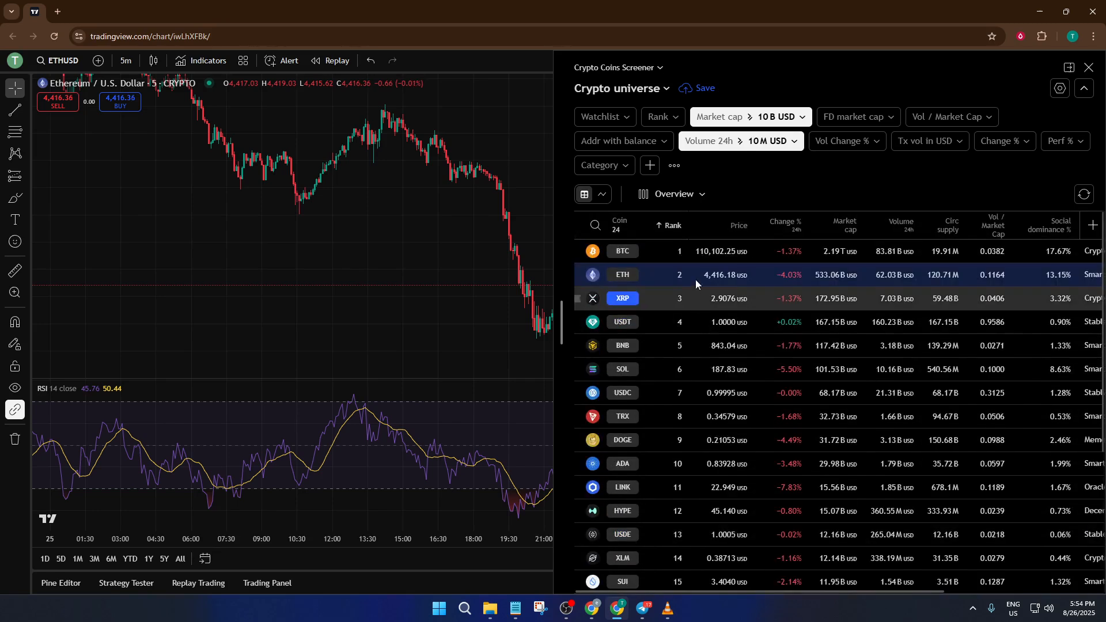
left_click(712, 140)
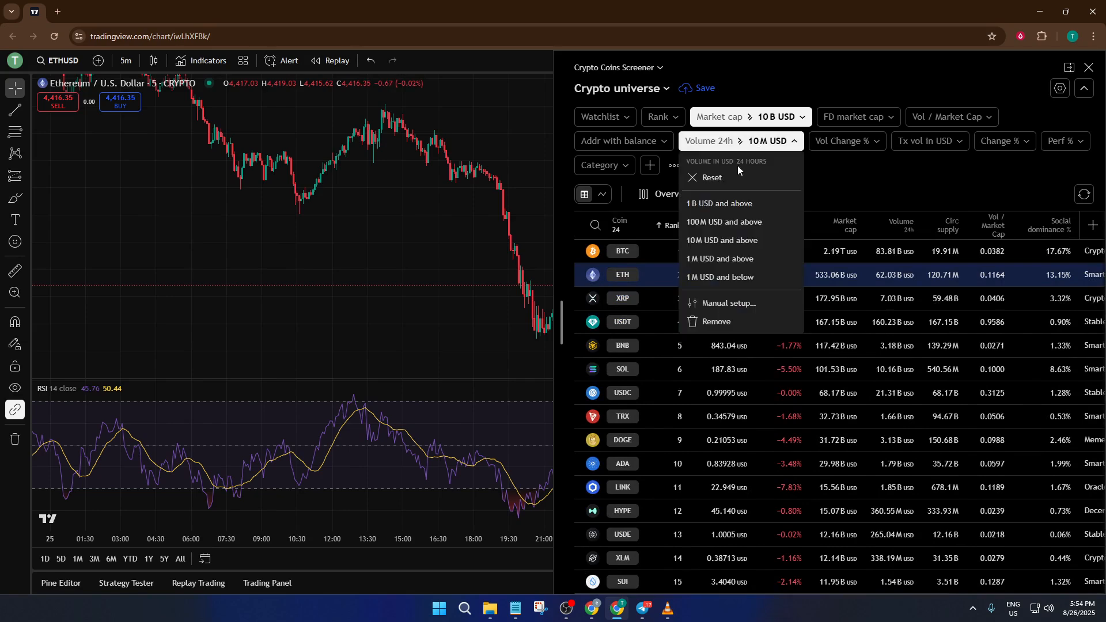
left_click(711, 177)
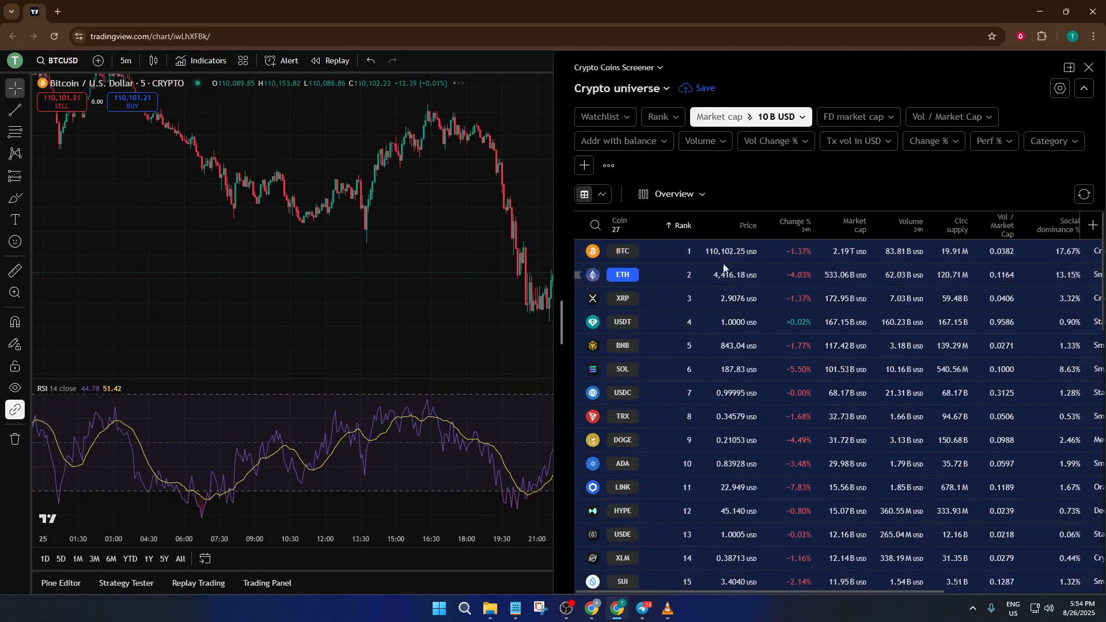
scroll("down", 3)
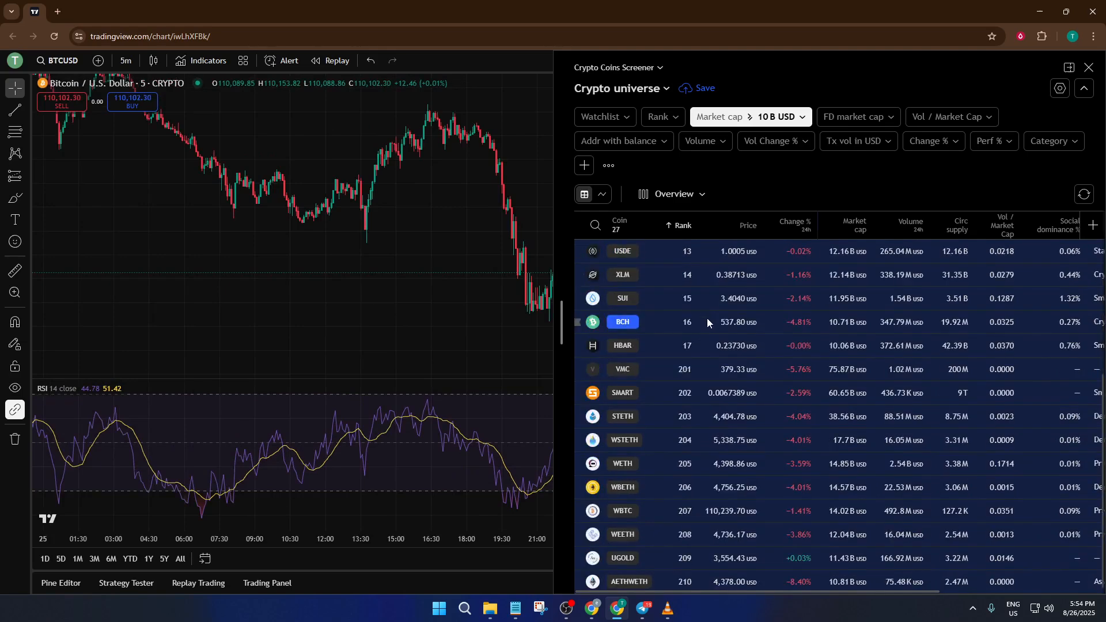
scroll("up", 3)
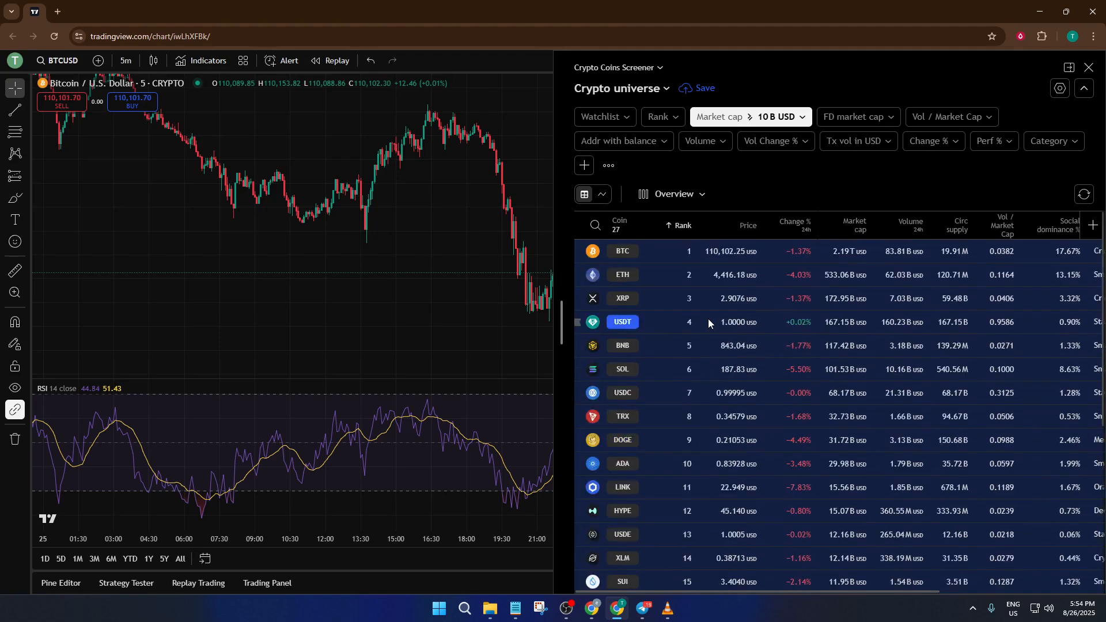
scroll("down", 3)
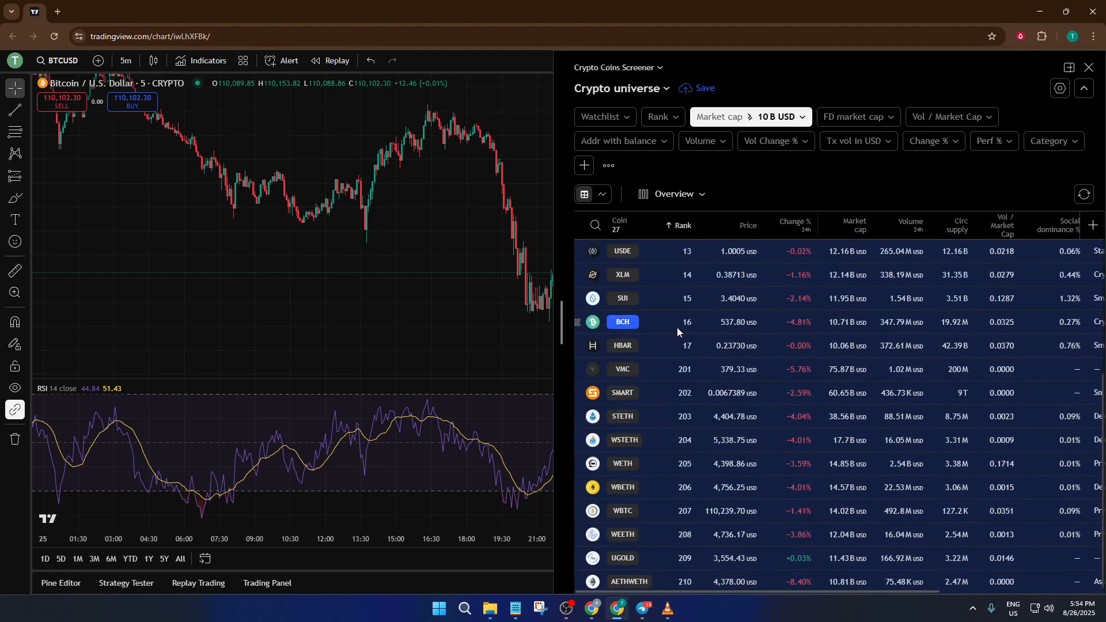
scroll("up", 3)
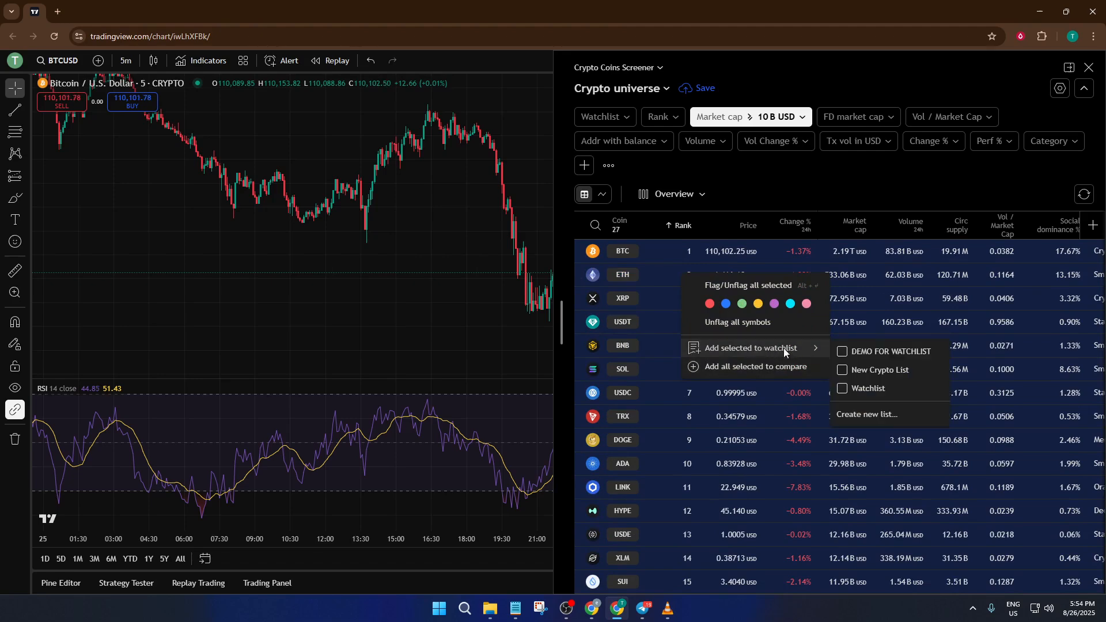
mouse_move(878, 369)
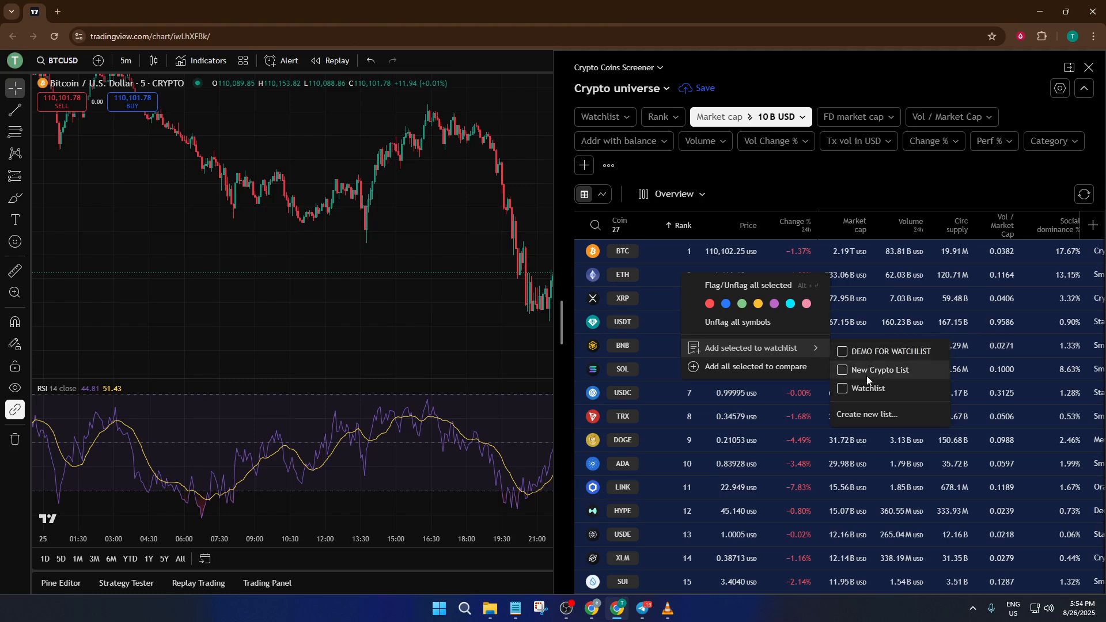
mouse_move(873, 356)
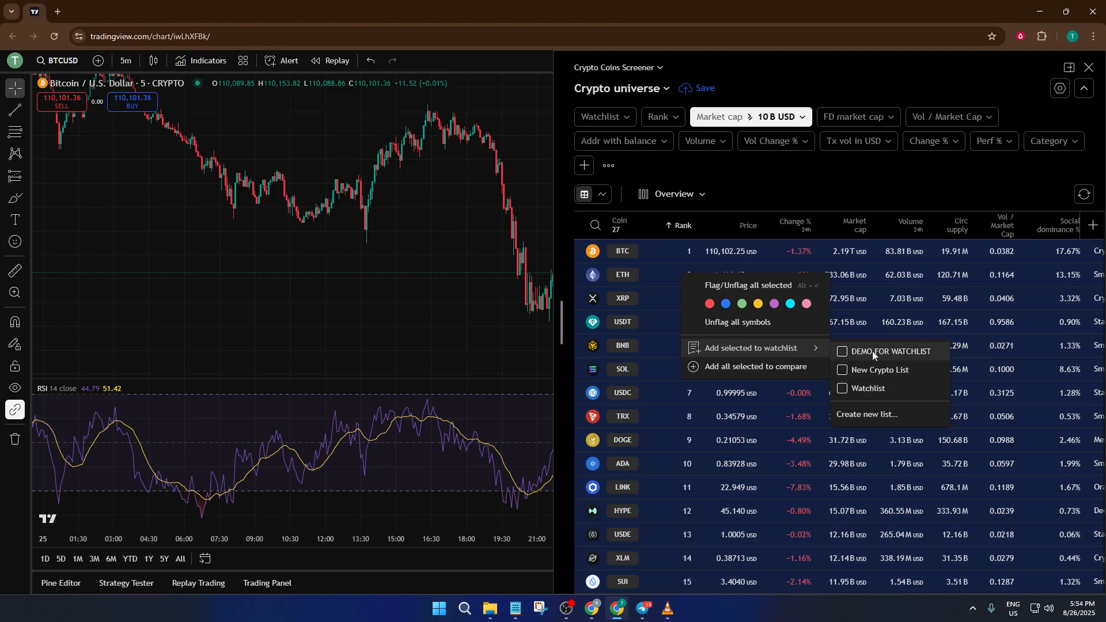
- Tick DEMO FOR WATCHLIST for the selected coins, then dismiss the menu back to the coin list
left_click(841, 352)
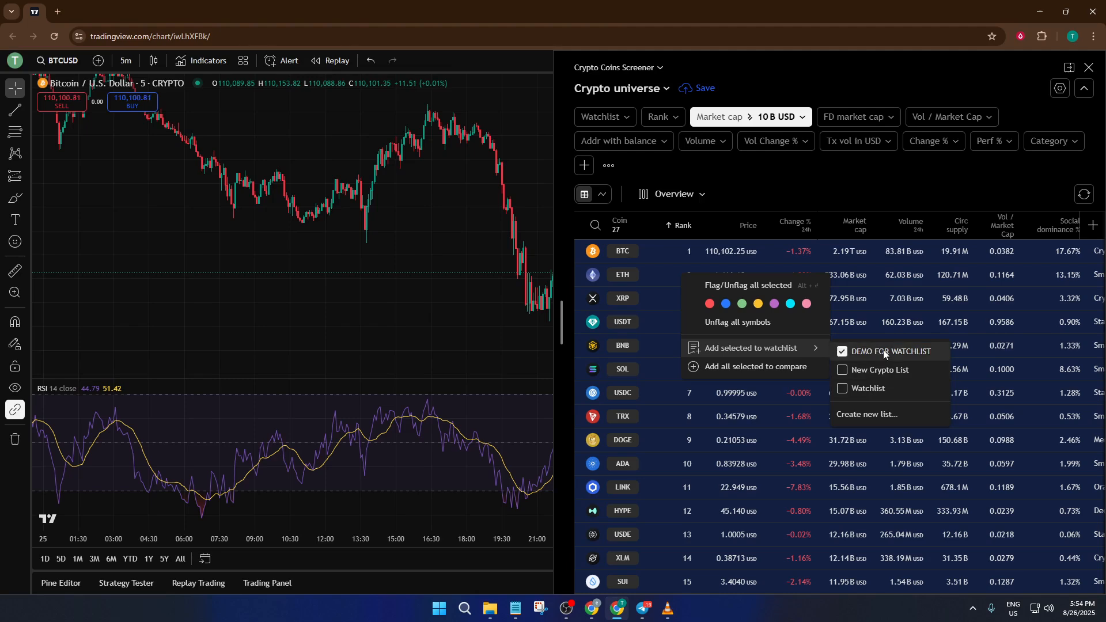
mouse_move(872, 361)
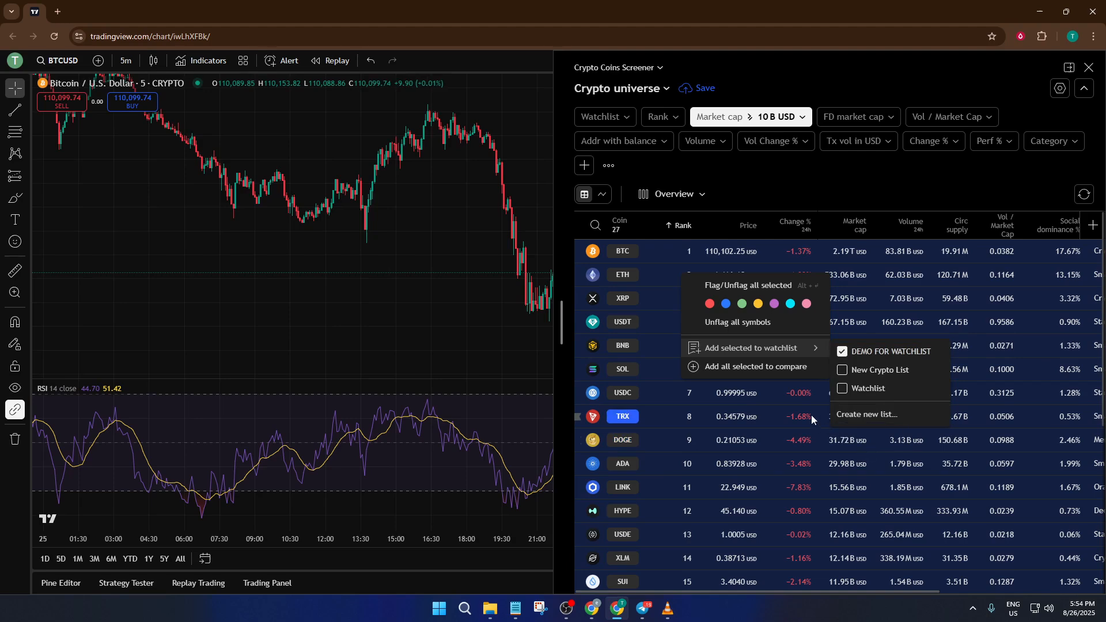
mouse_move(803, 406)
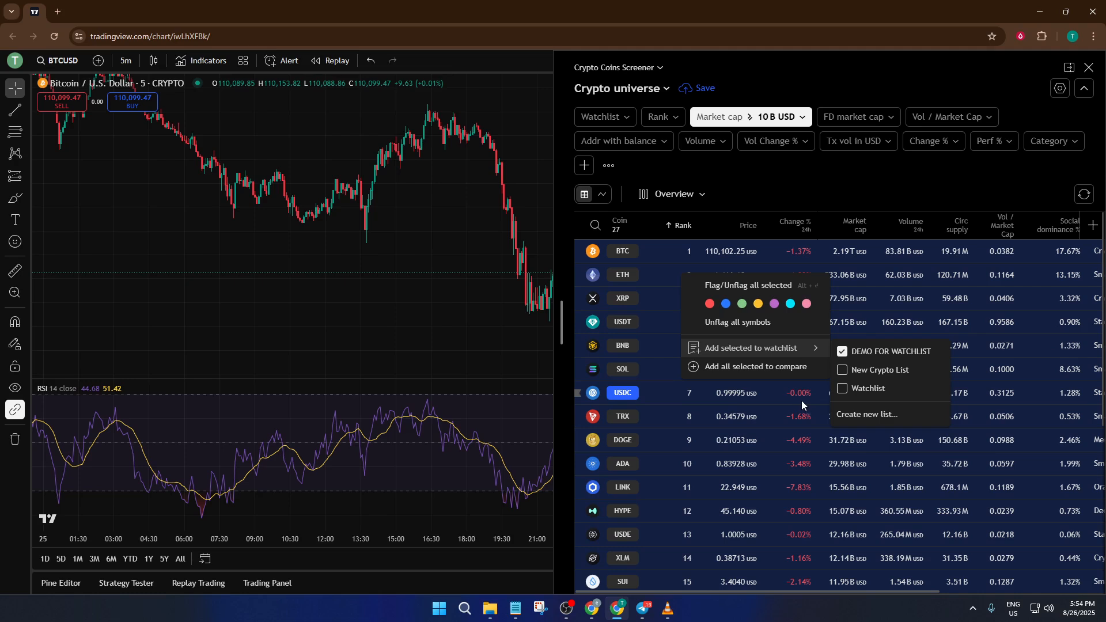
mouse_move(774, 389)
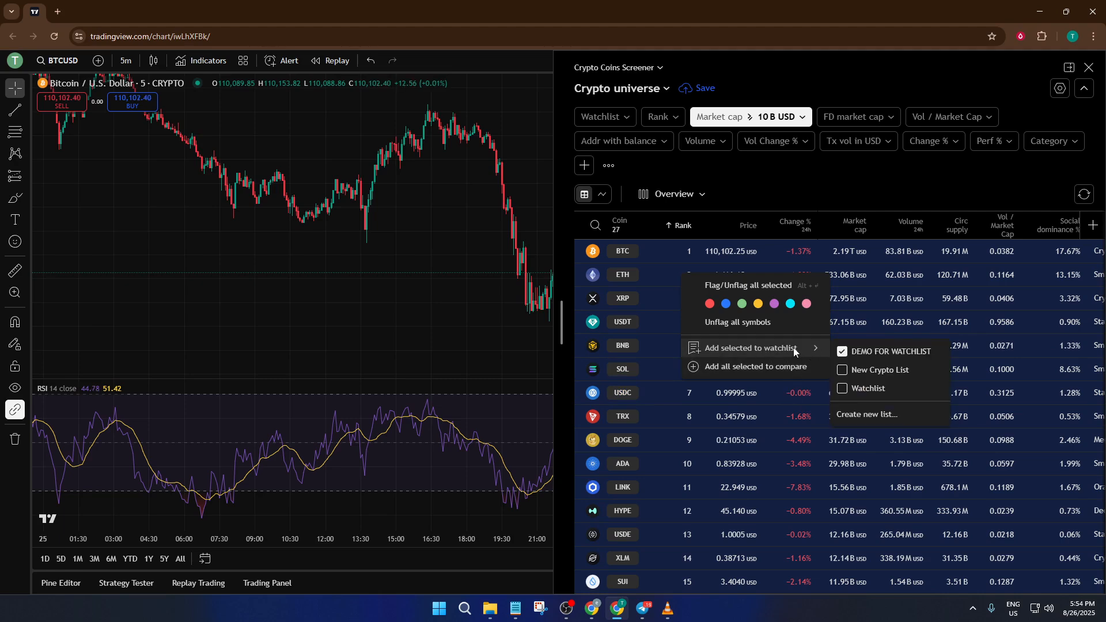
mouse_move(754, 367)
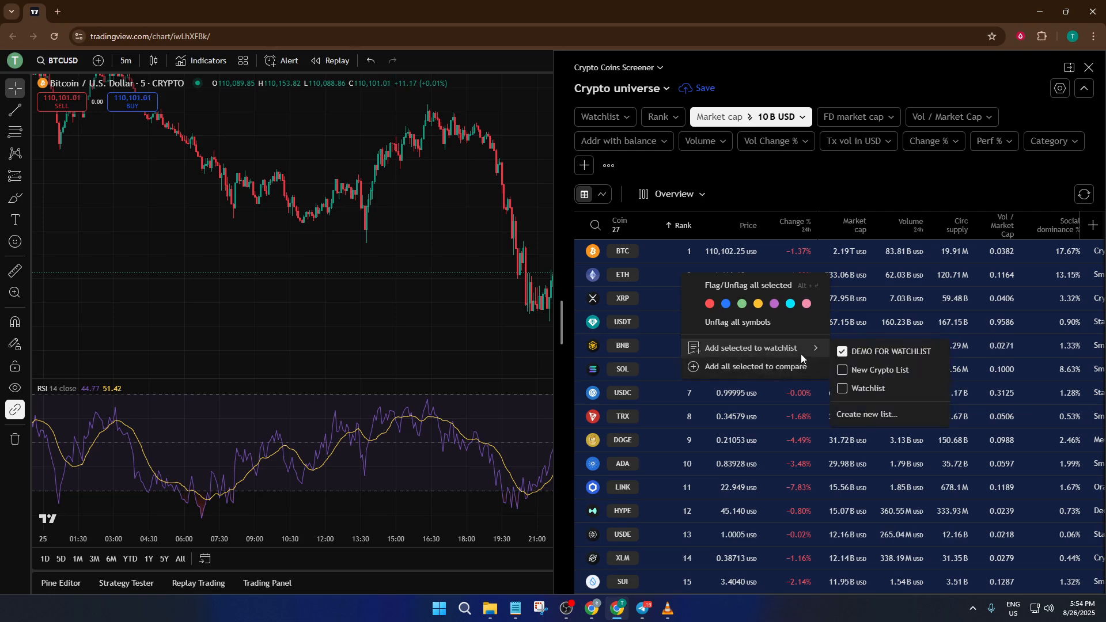
mouse_move(820, 358)
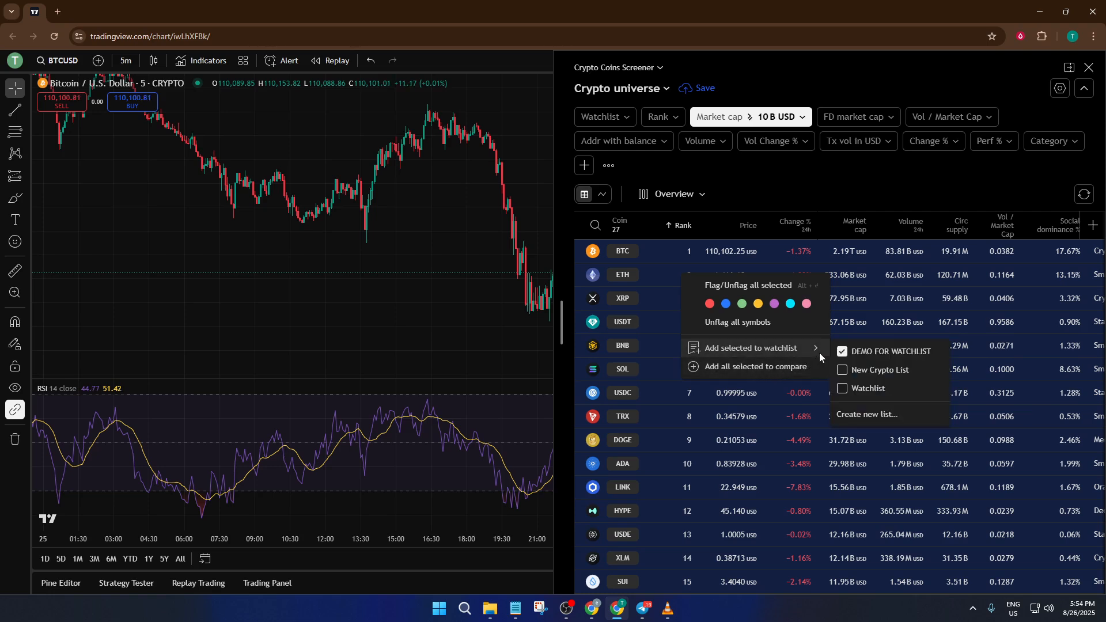
left_click(841, 351)
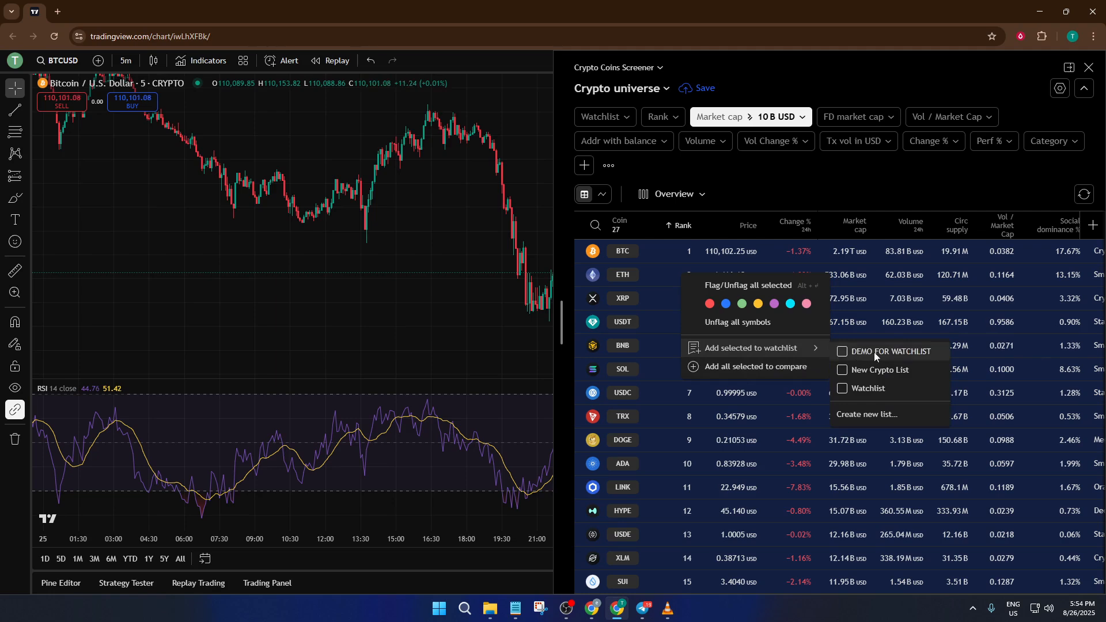
left_click(623, 416)
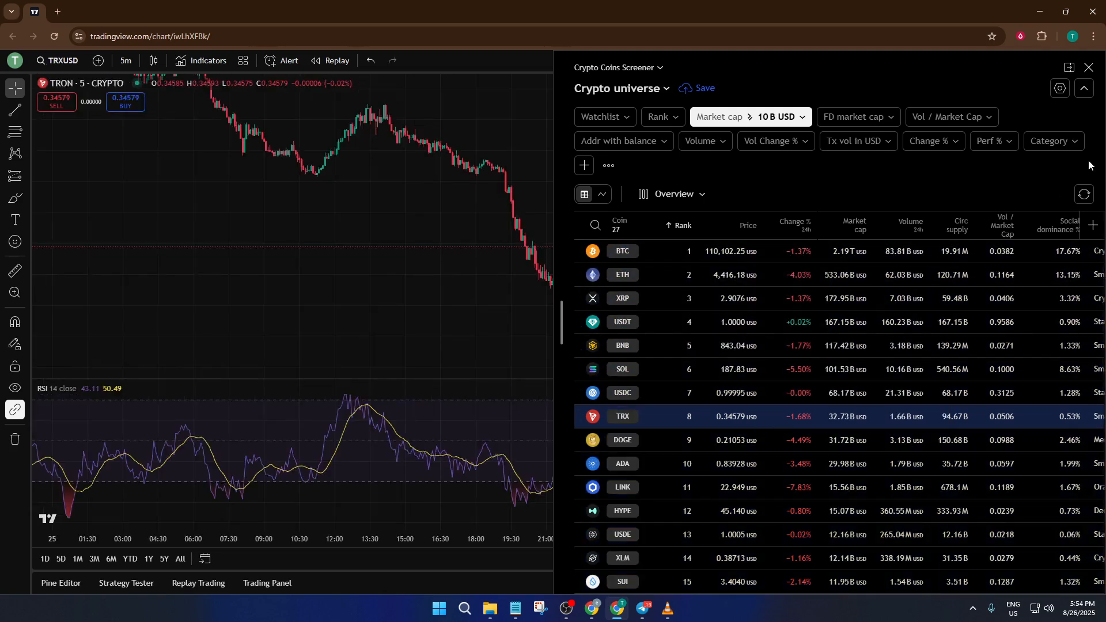
- Review DEMO FOR WATCHLIST in the right panel, now listing the added coins including TRXUSD
left_click(1089, 67)
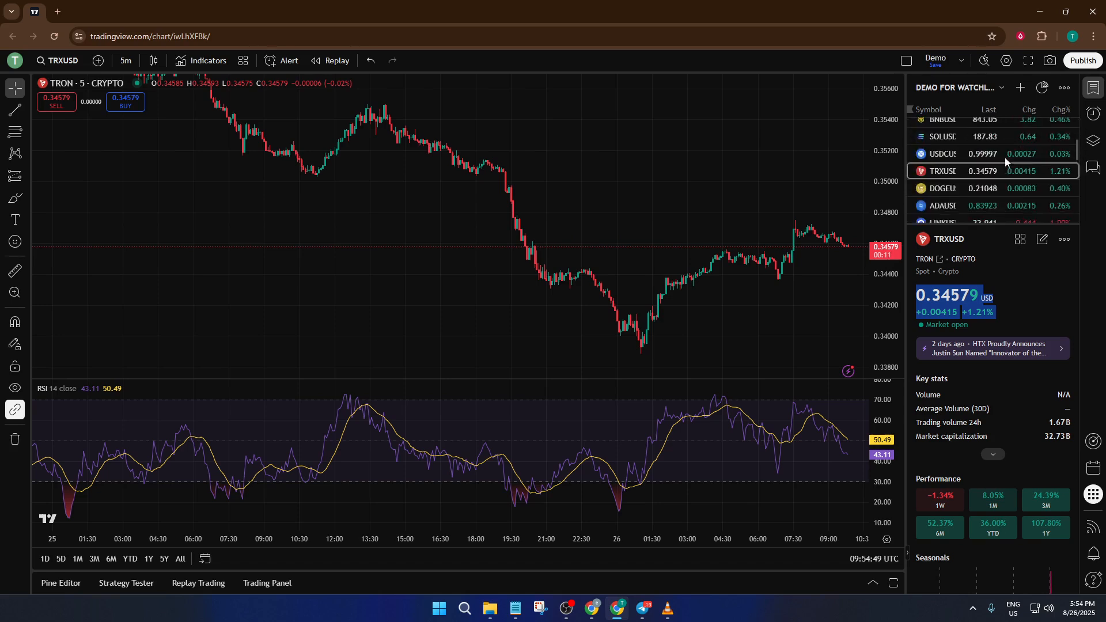
scroll("up", 3)
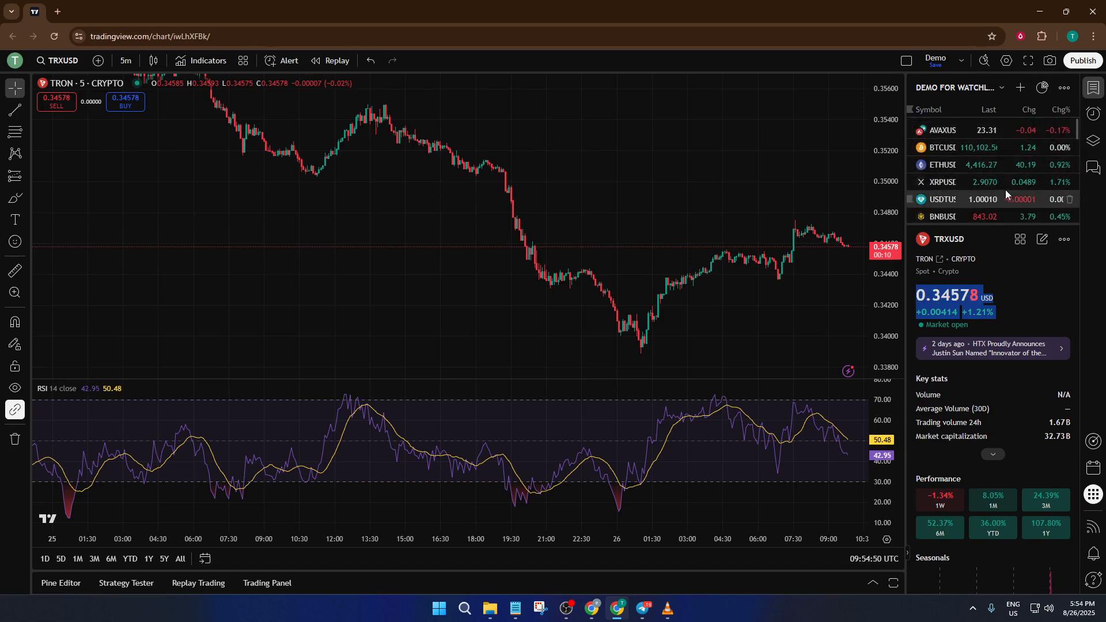
scroll("down", 3)
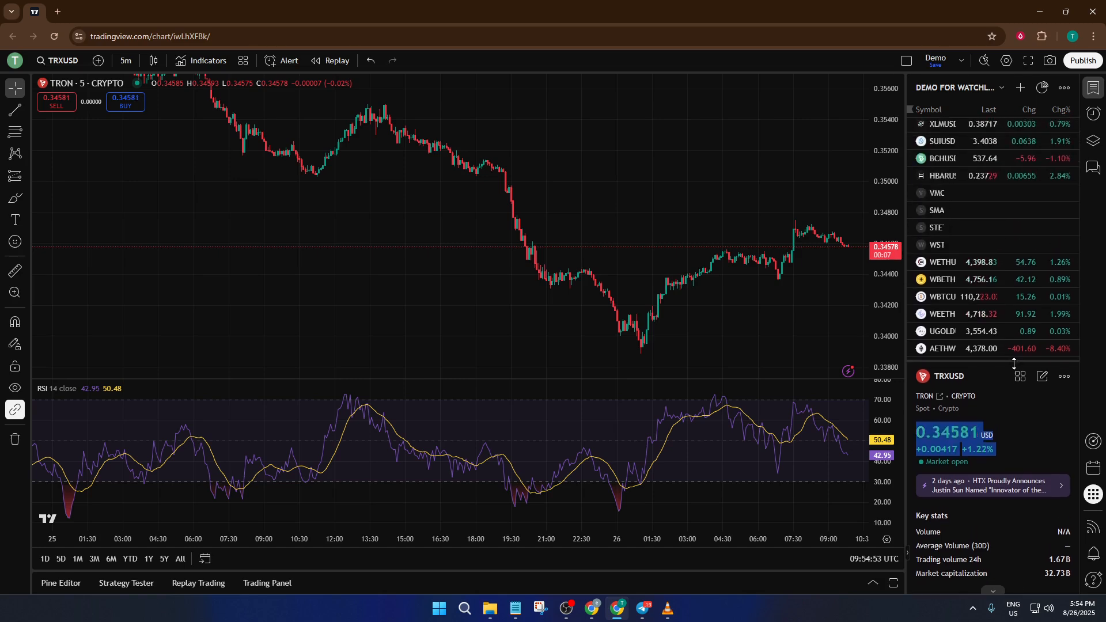
scroll("up", 3)
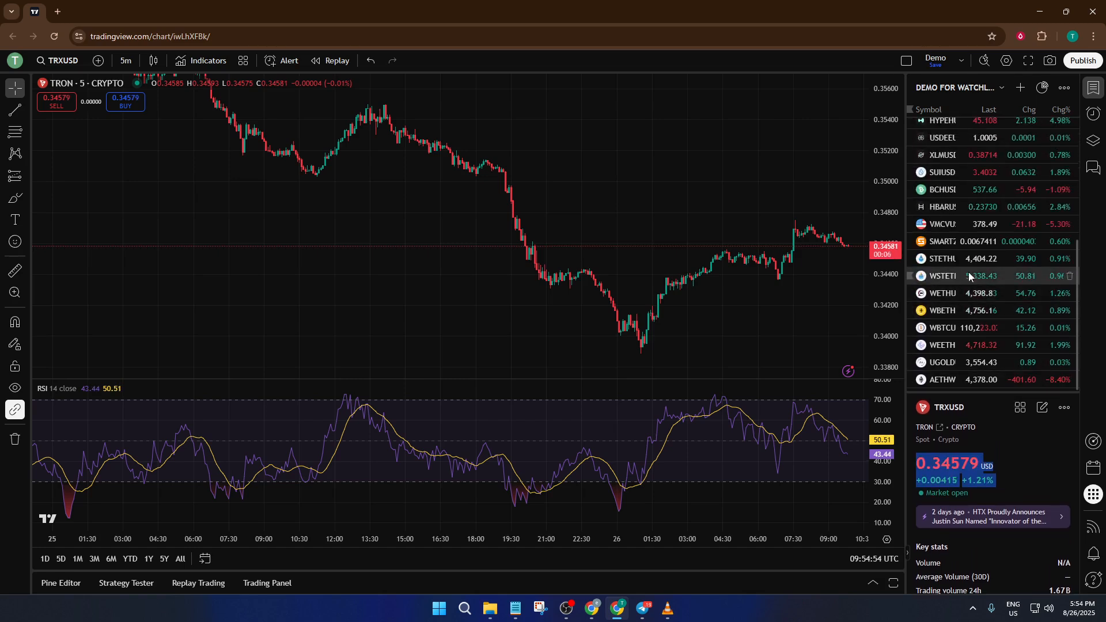
scroll("up", 3)
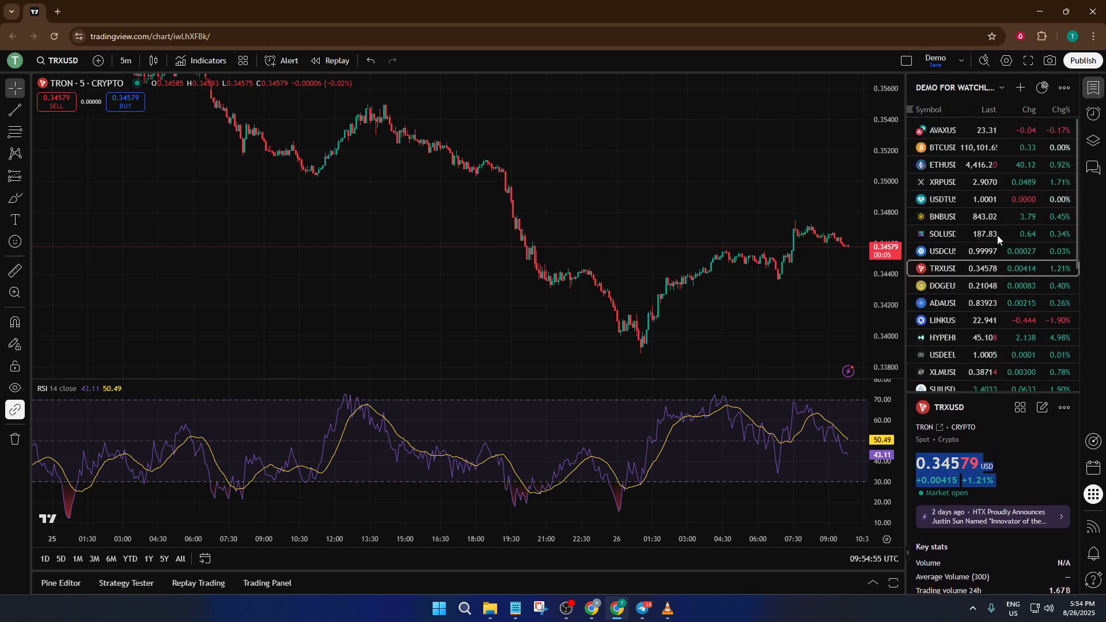